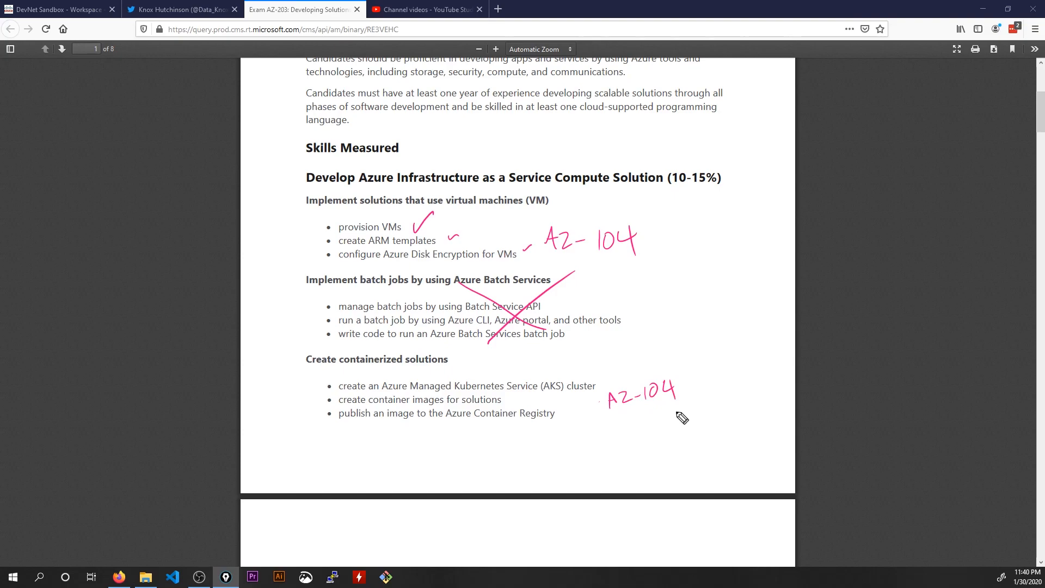
pyautogui.moveTo(921, 529)
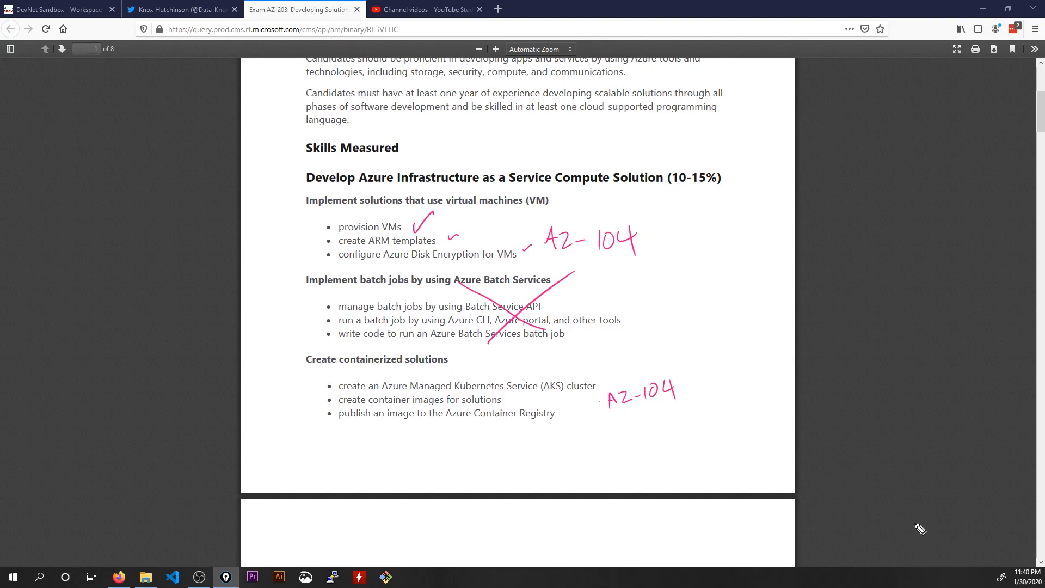
pyautogui.scroll(-3)
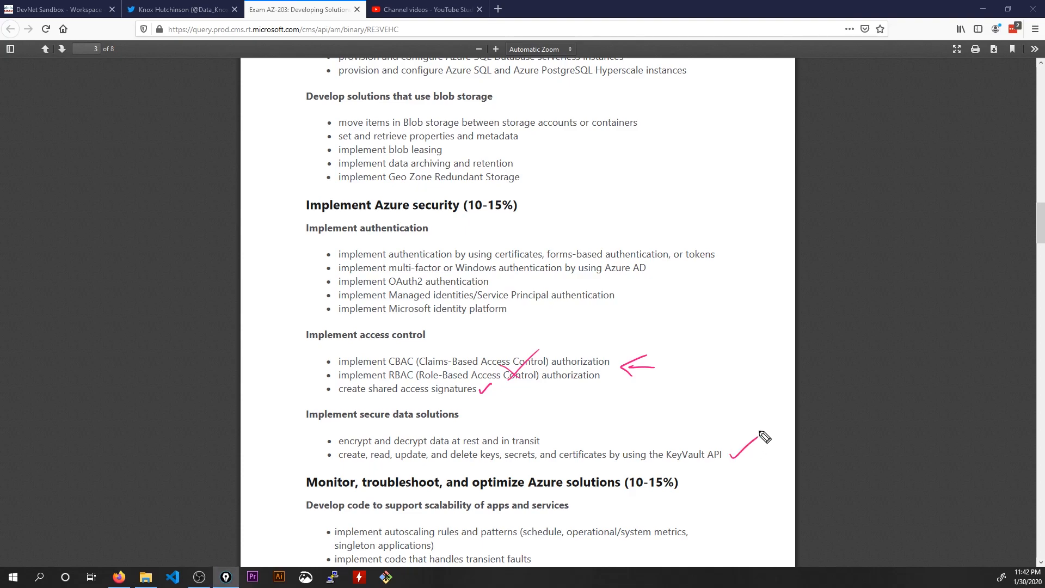
pyautogui.scroll(-3)
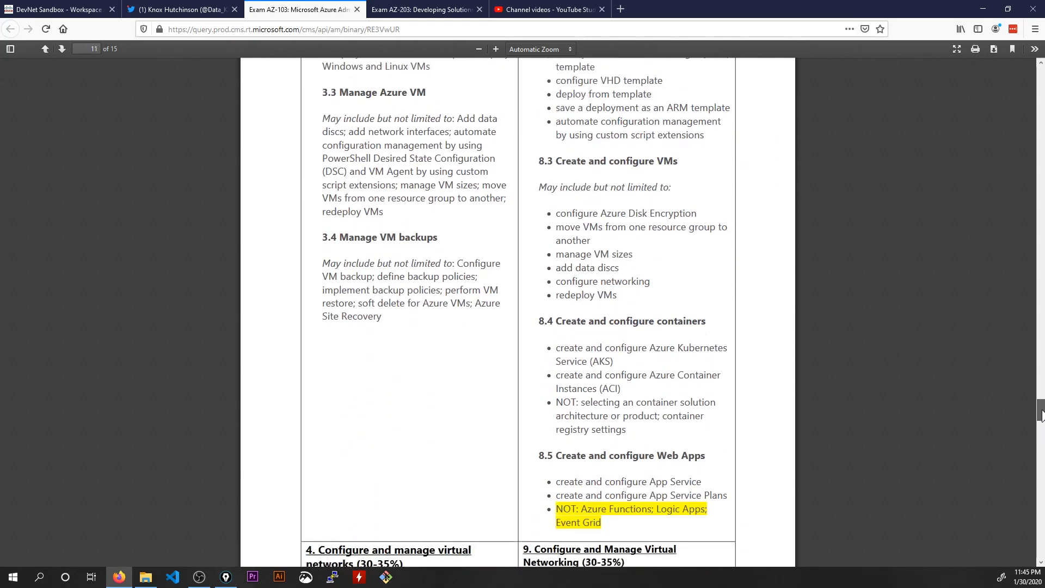
pyautogui.scroll(-3)
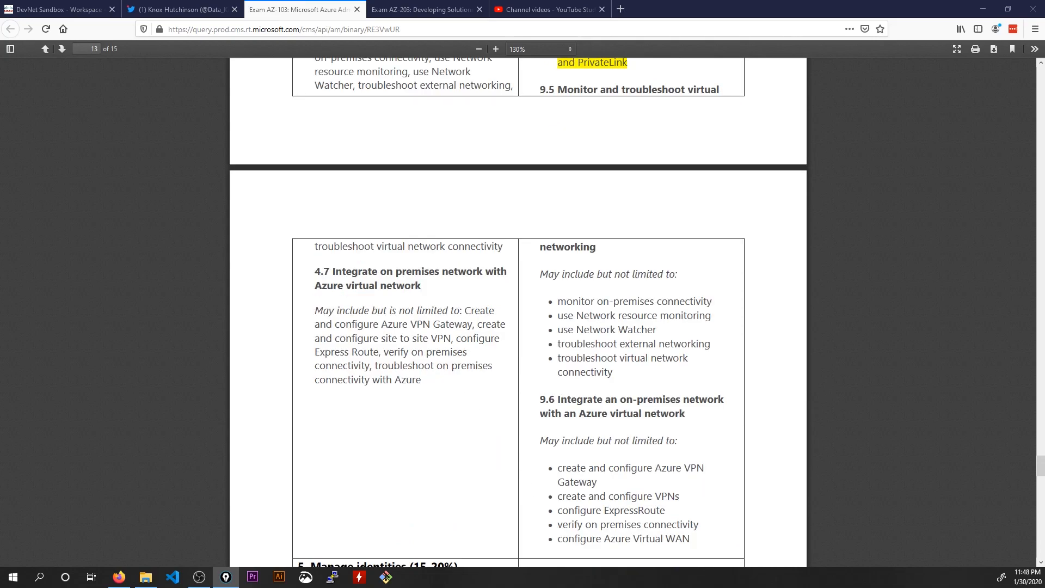
pyautogui.scroll(3)
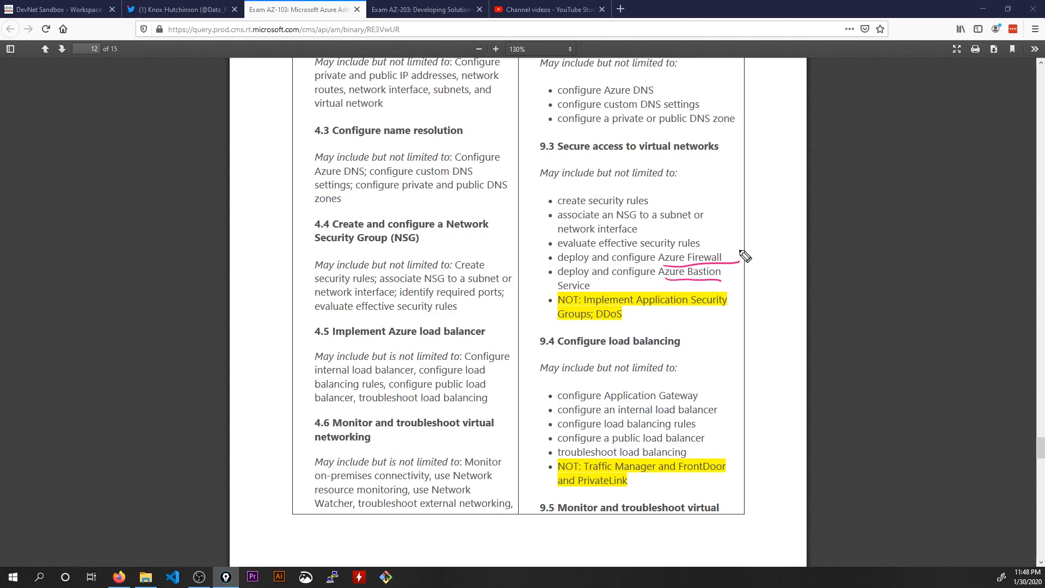